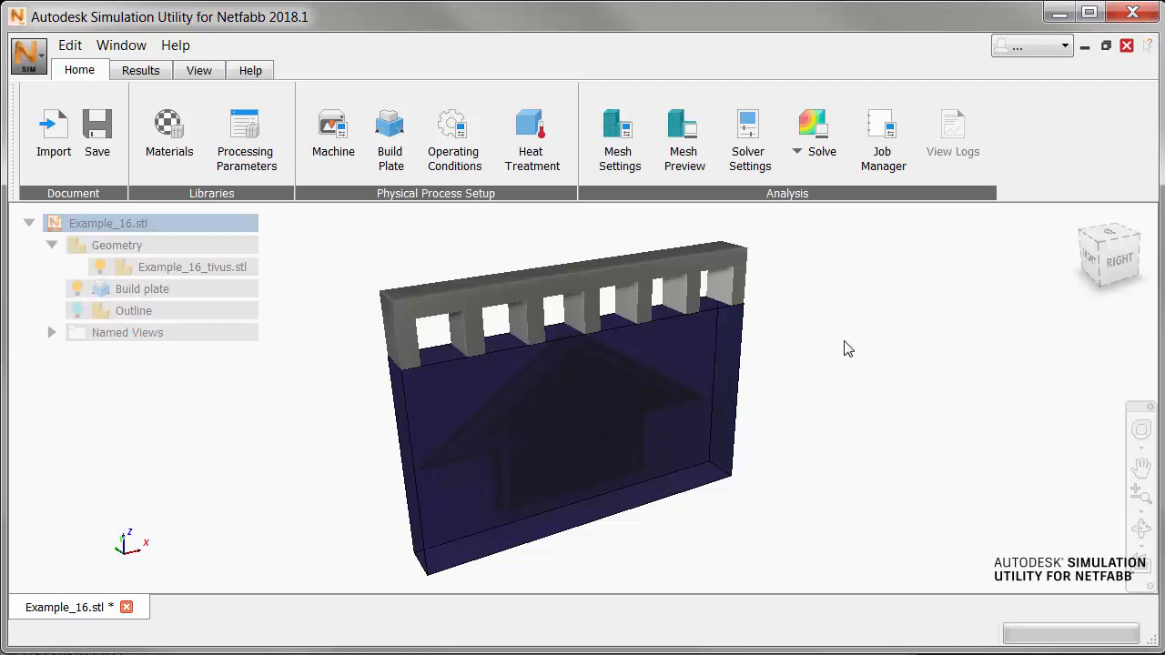
mouse_move(752, 253)
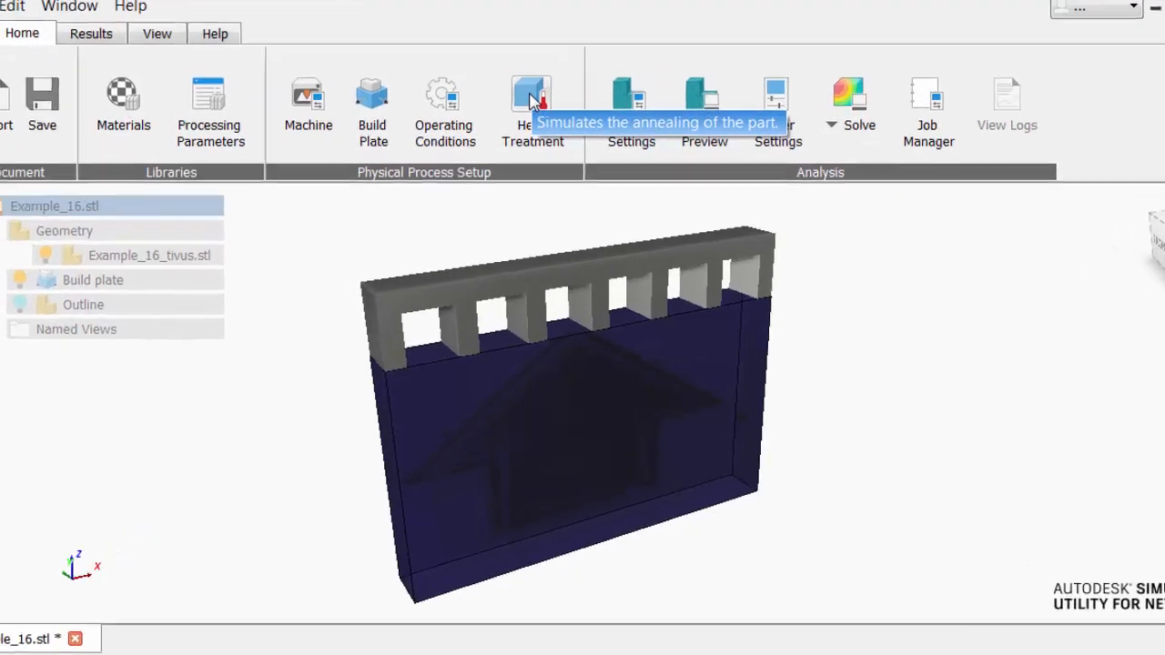
Step: Bring up the Heat Treatment settings from the Physical Process Setup group
click(532, 98)
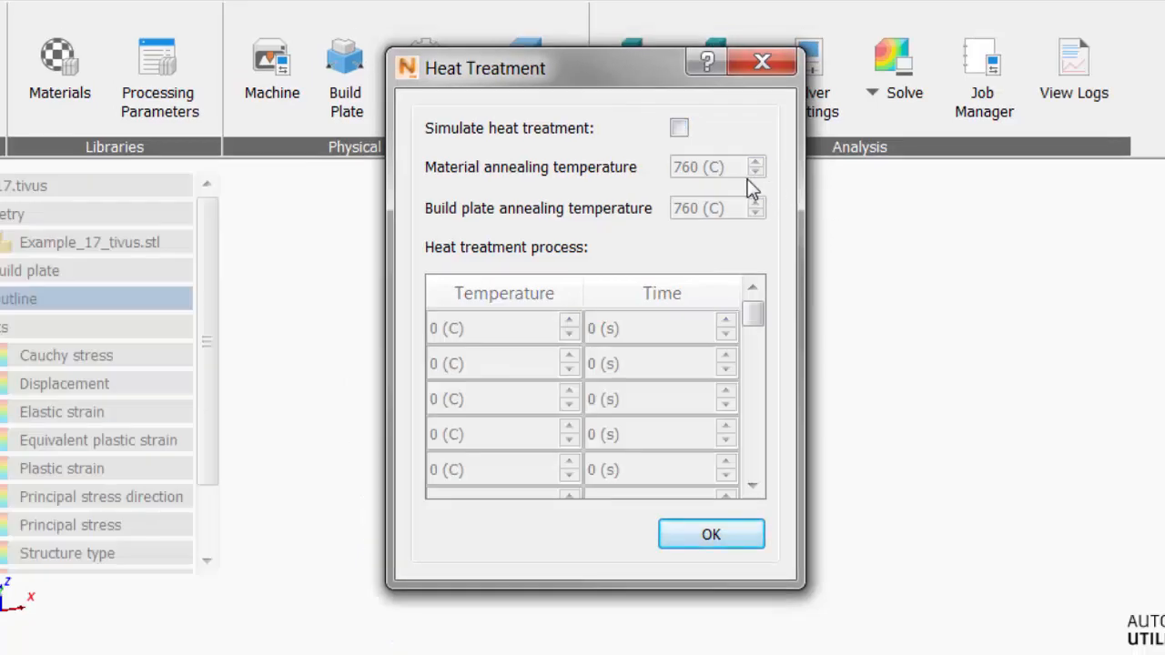
Step: Turn on Simulate heat treatment and enter a material annealing temperature of 649 °C
click(679, 128)
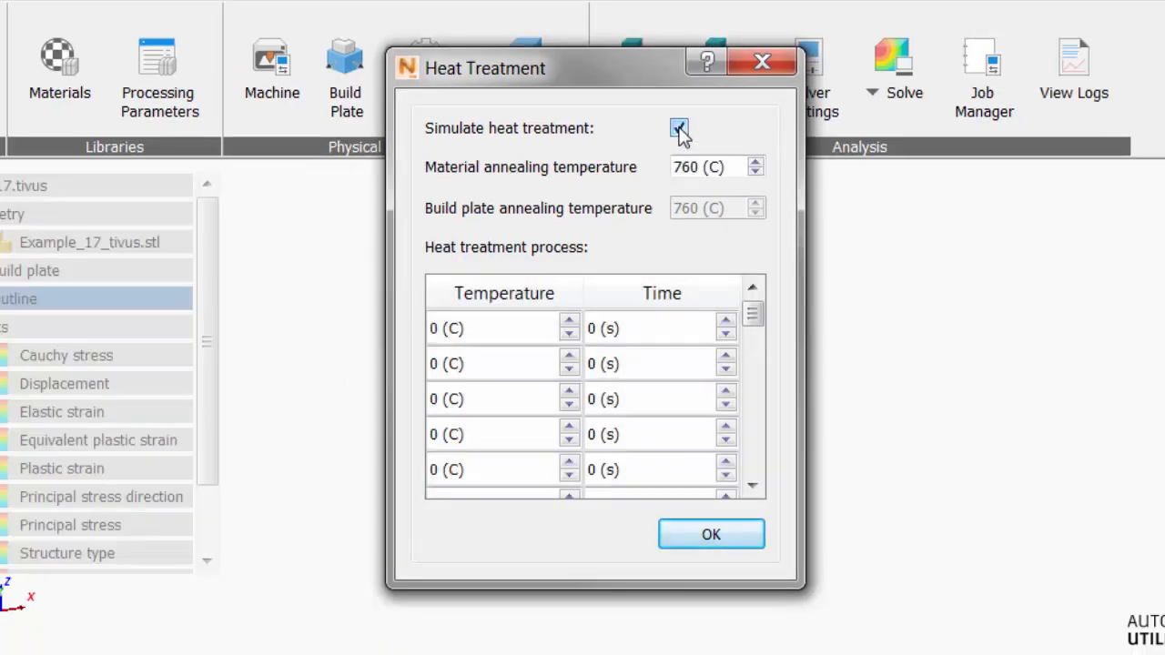
click(701, 167)
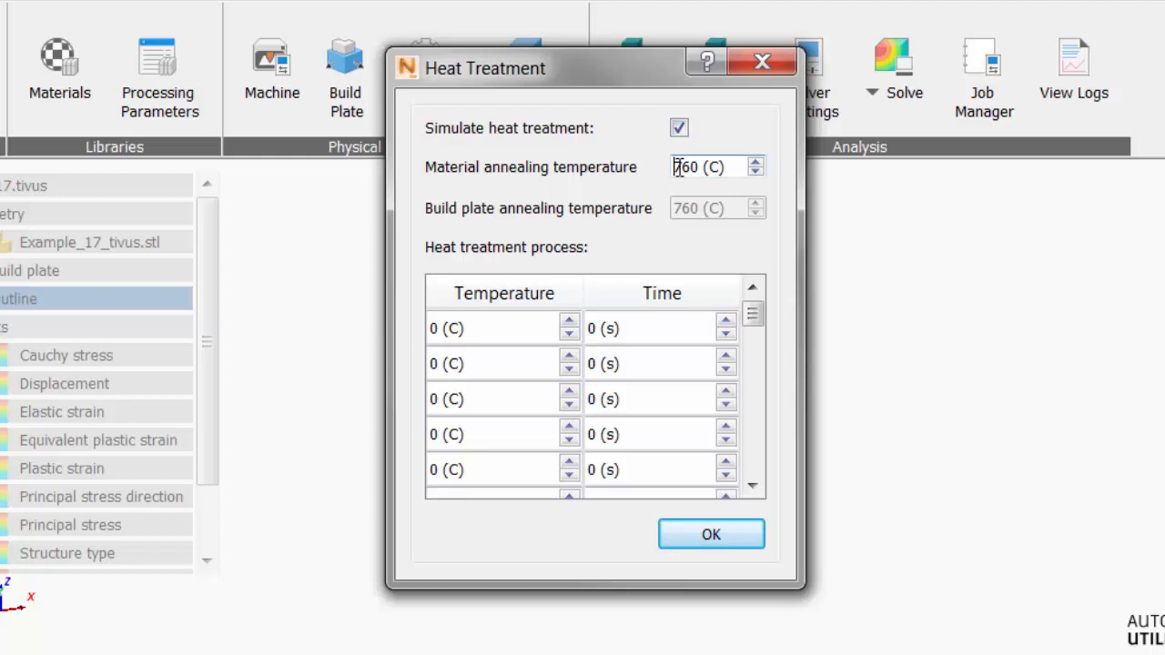
double_click(681, 167)
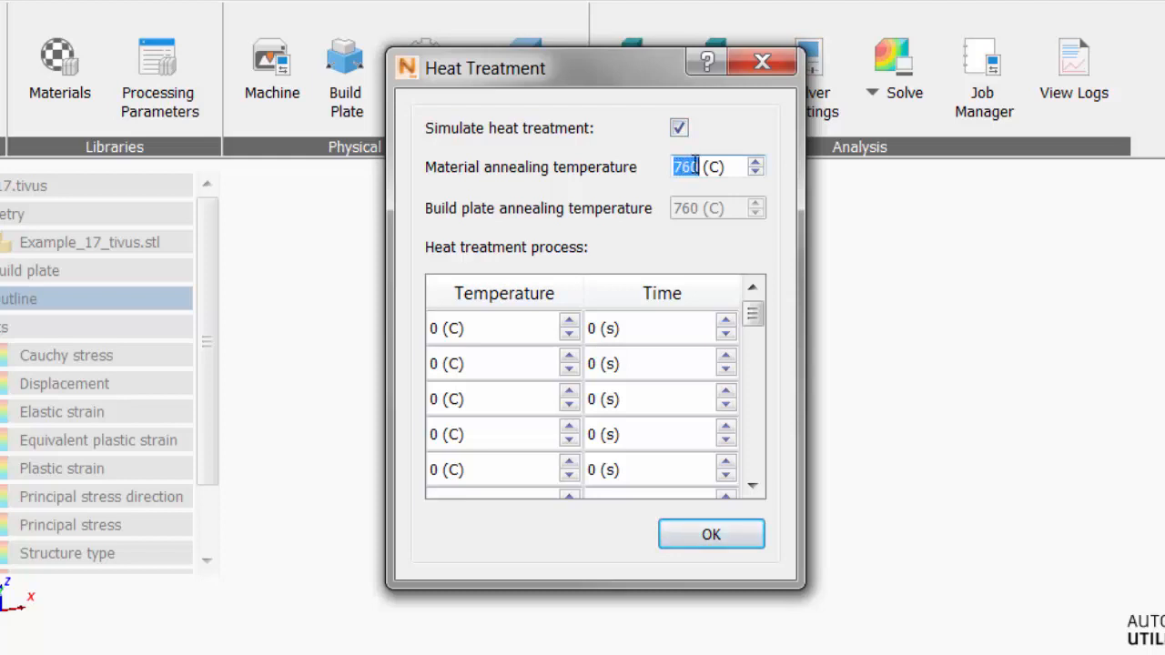
text(6)
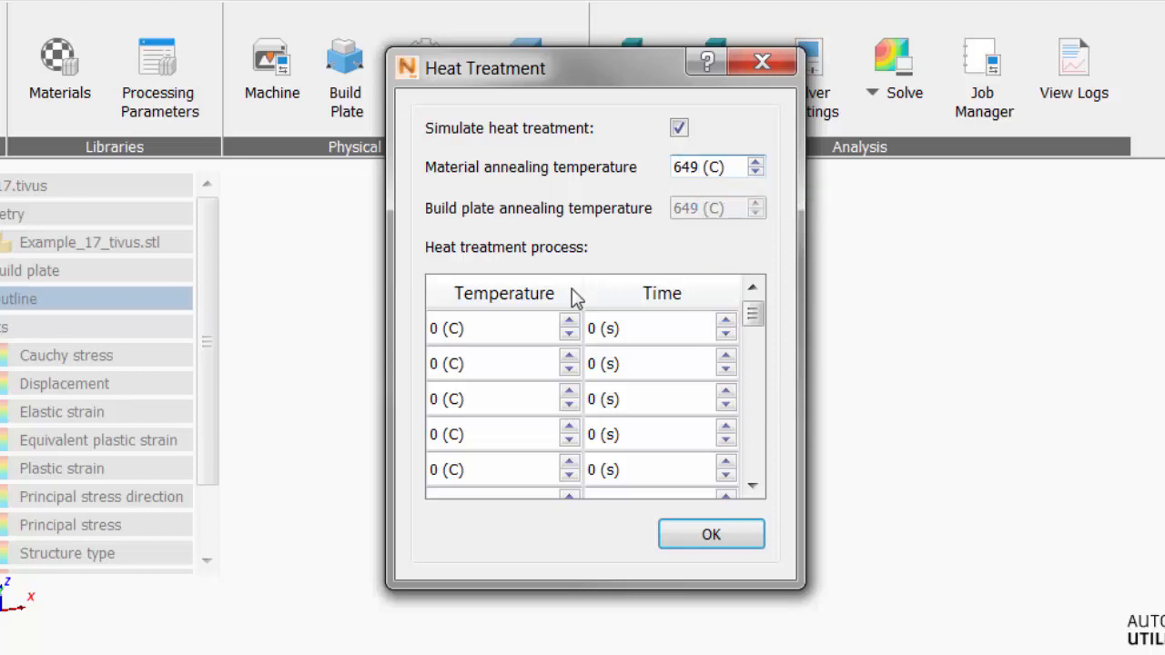
Step: Enter the first two process steps: 899 °C for 1800 s and 899 °C for 10800 s
click(473, 327)
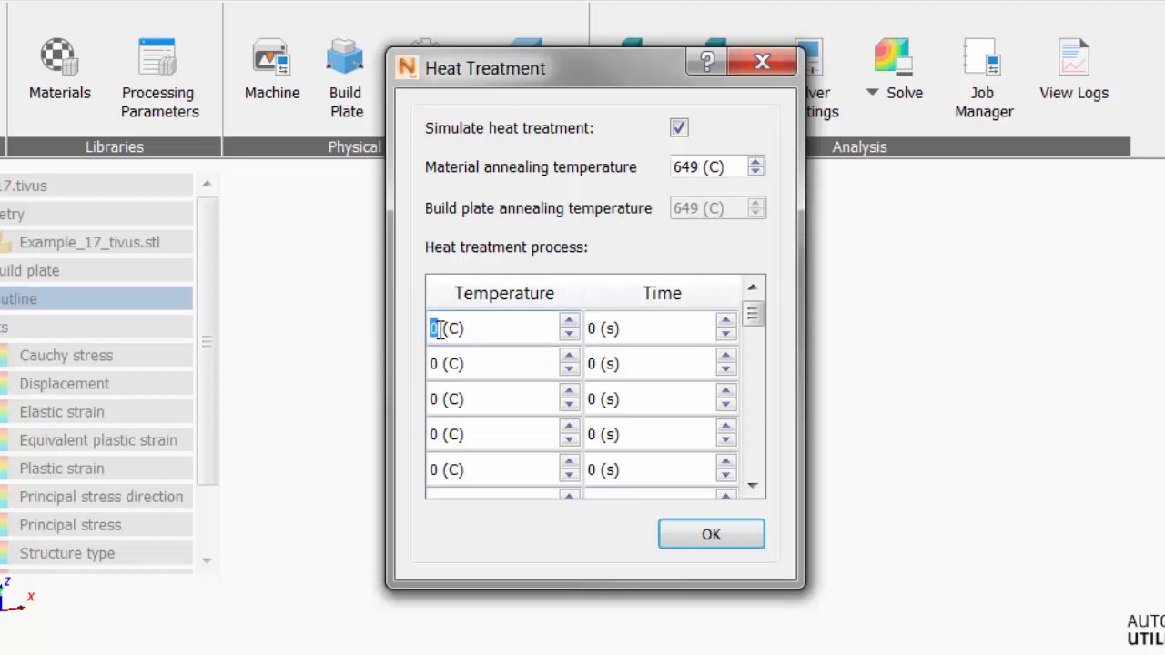
text(899)
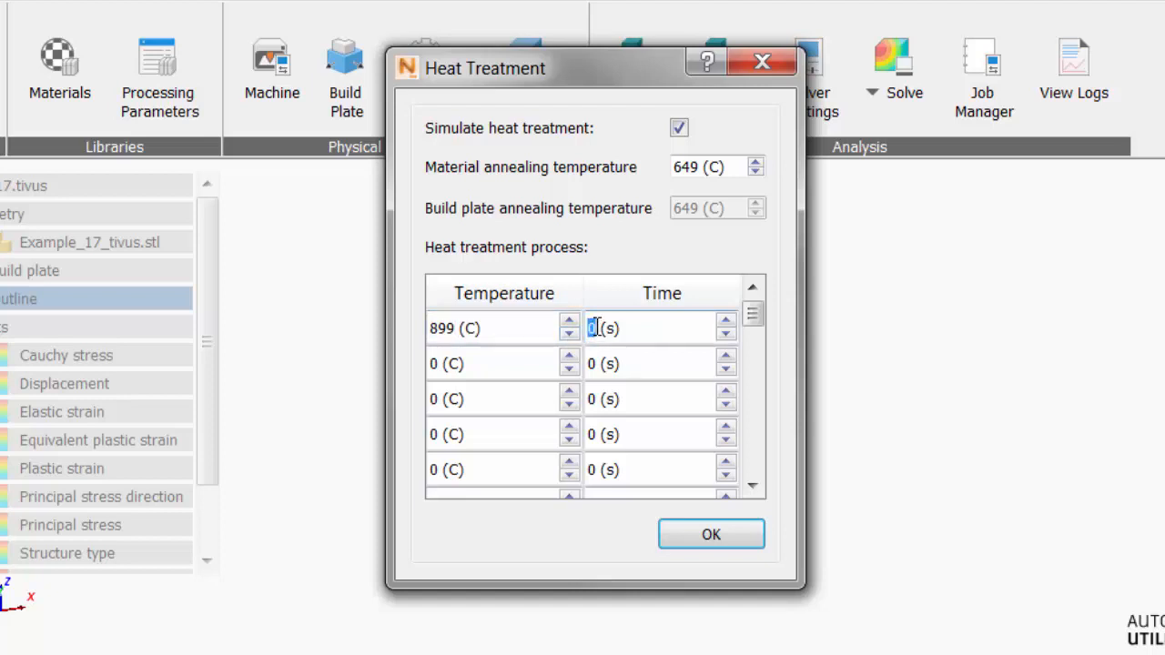
text(1800)
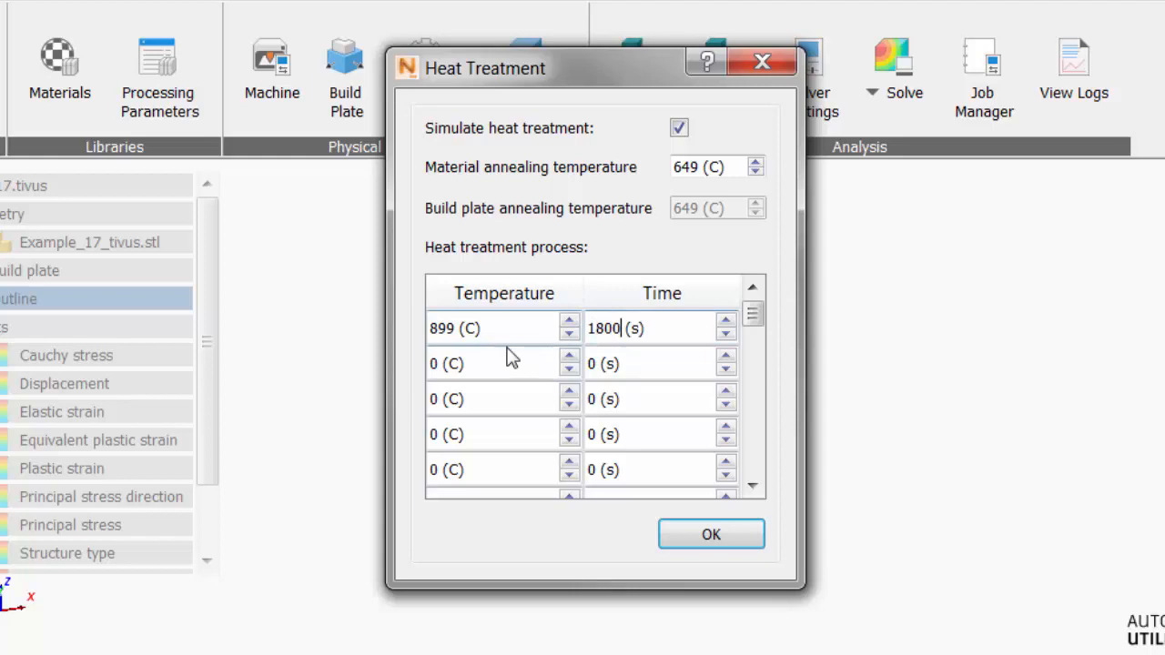
click(474, 365)
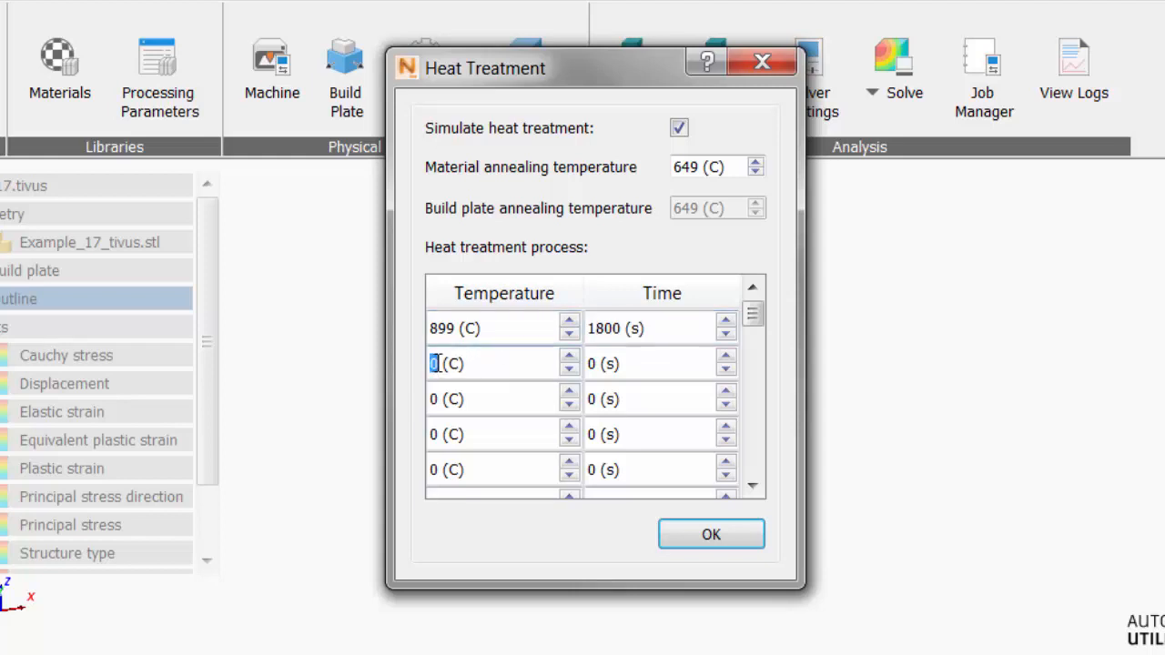
click(564, 357)
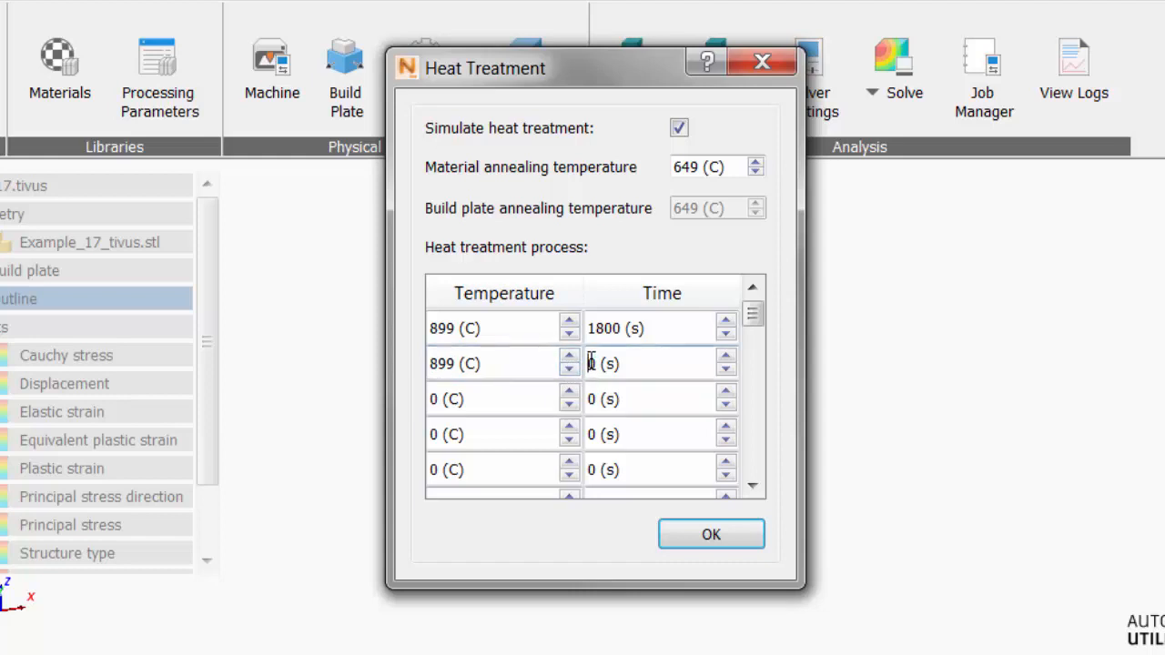
text(1080)
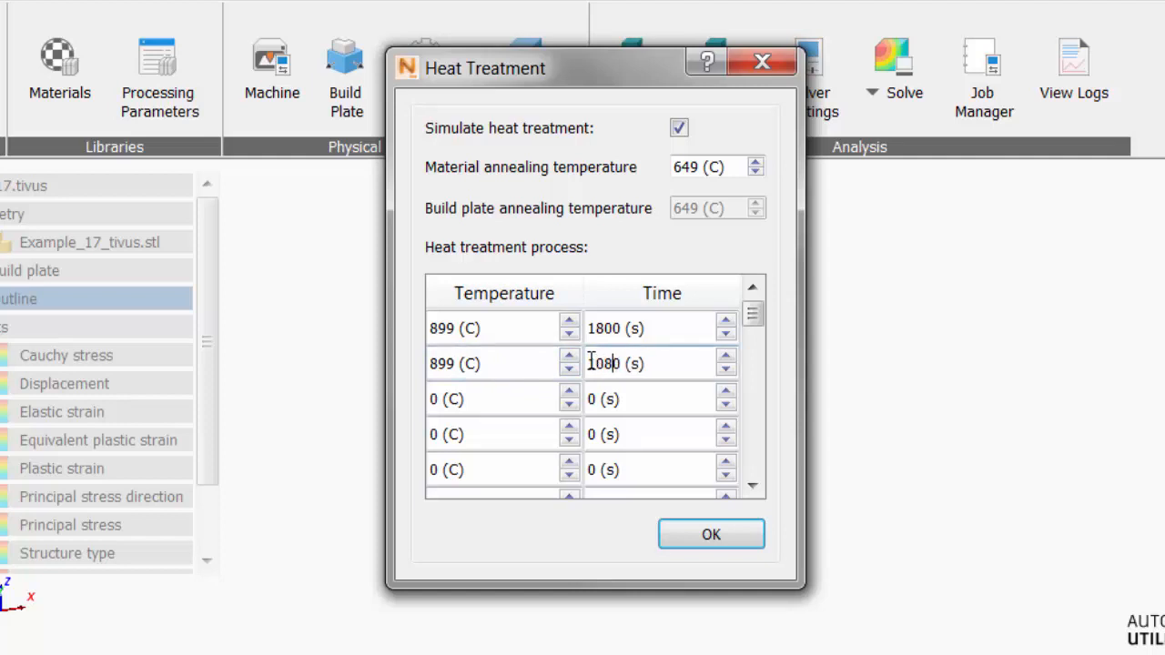
text(10800)
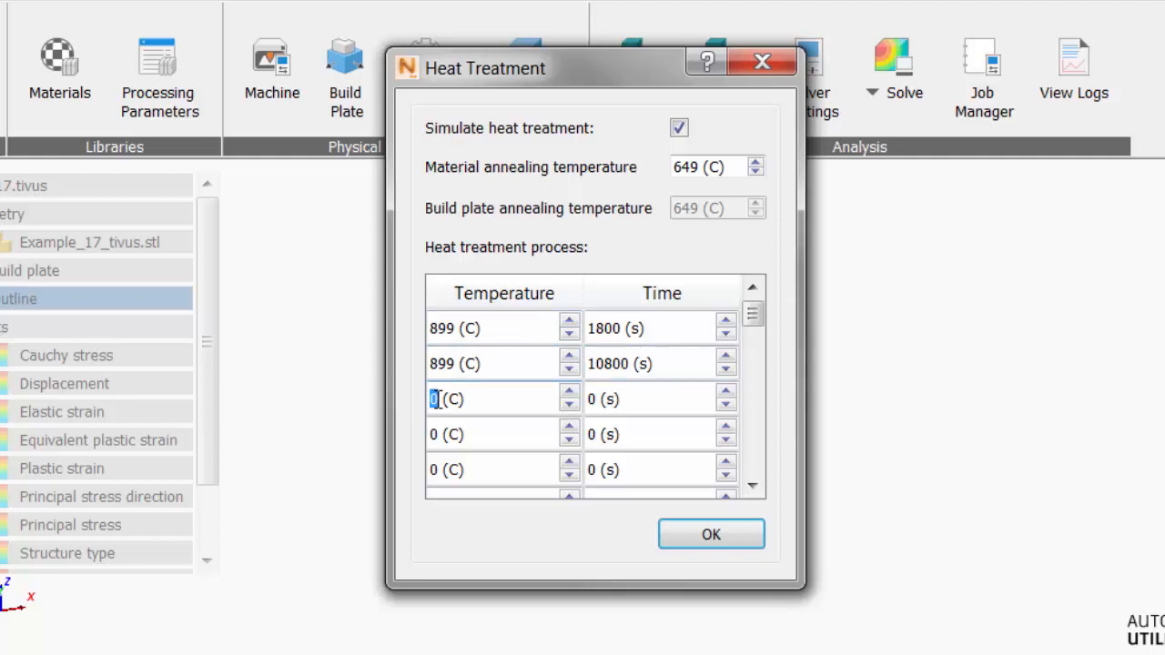
Step: Enter the third process step: cool-down at 25 °C for 21600 s
text(25)
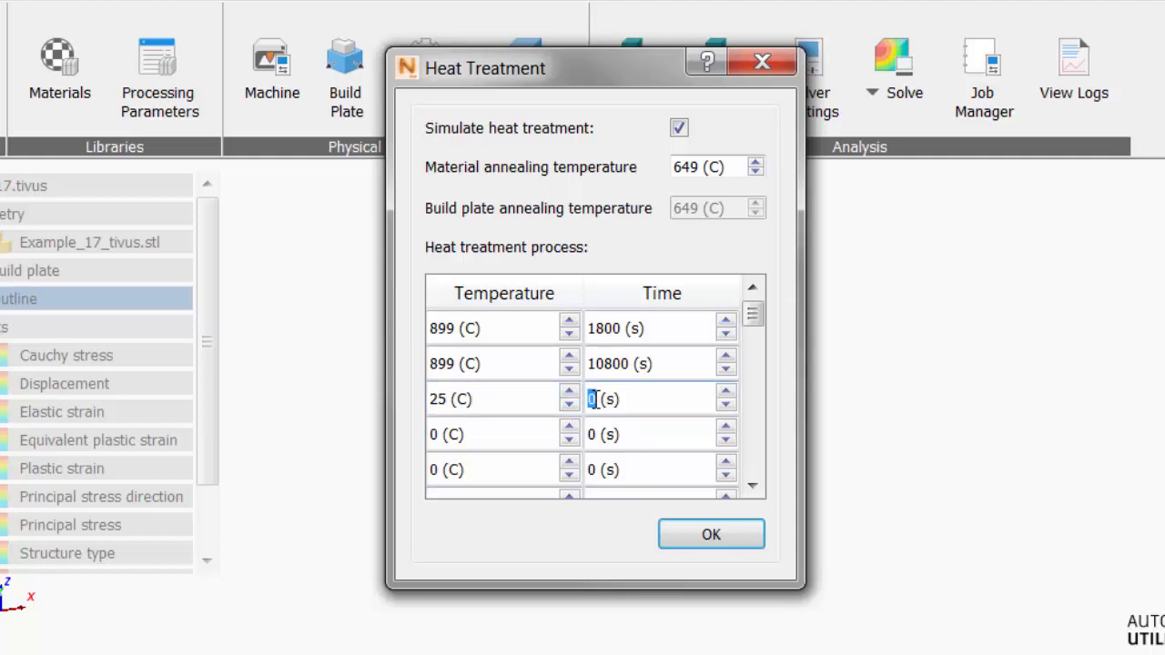
text(216)
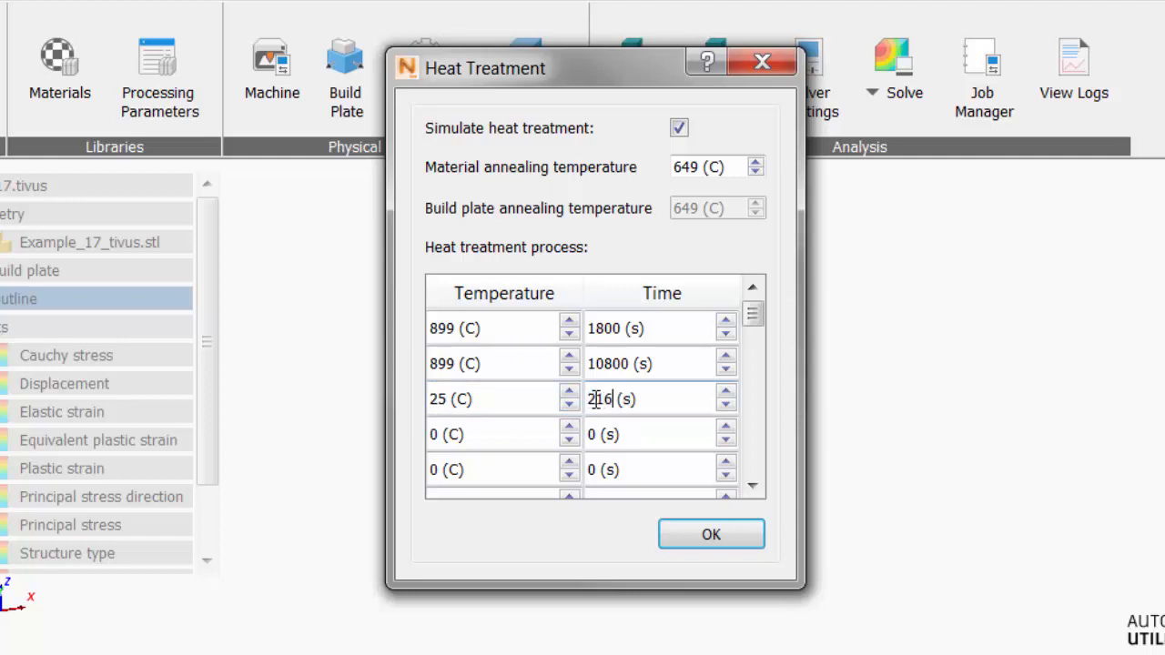
text(21600)
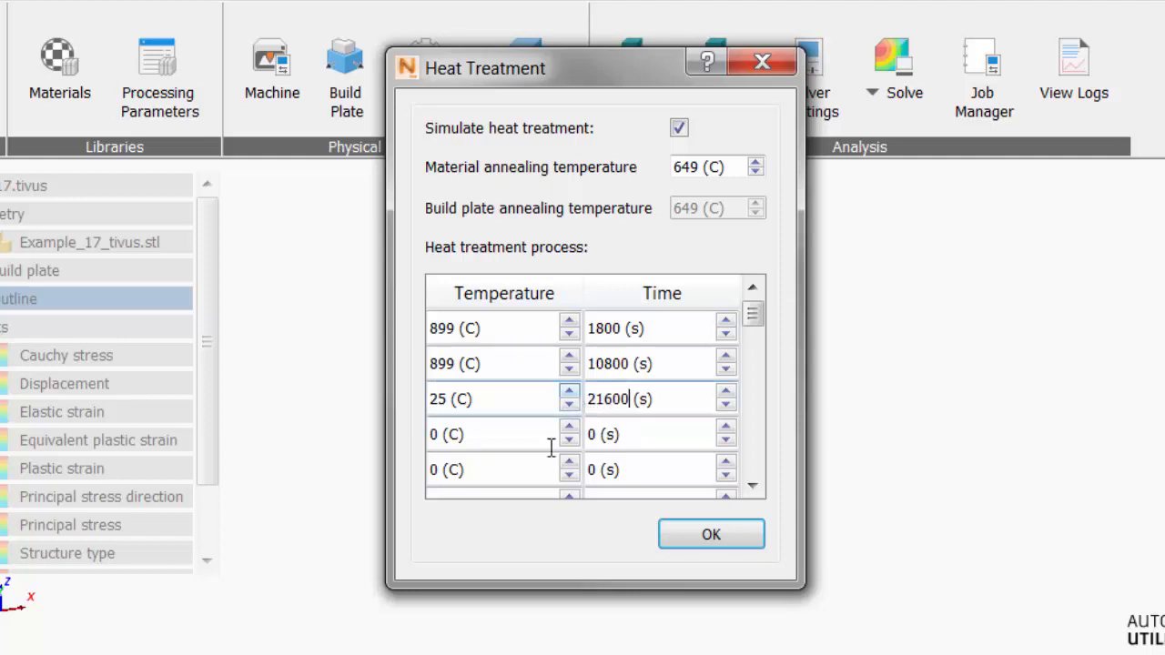
mouse_move(654, 543)
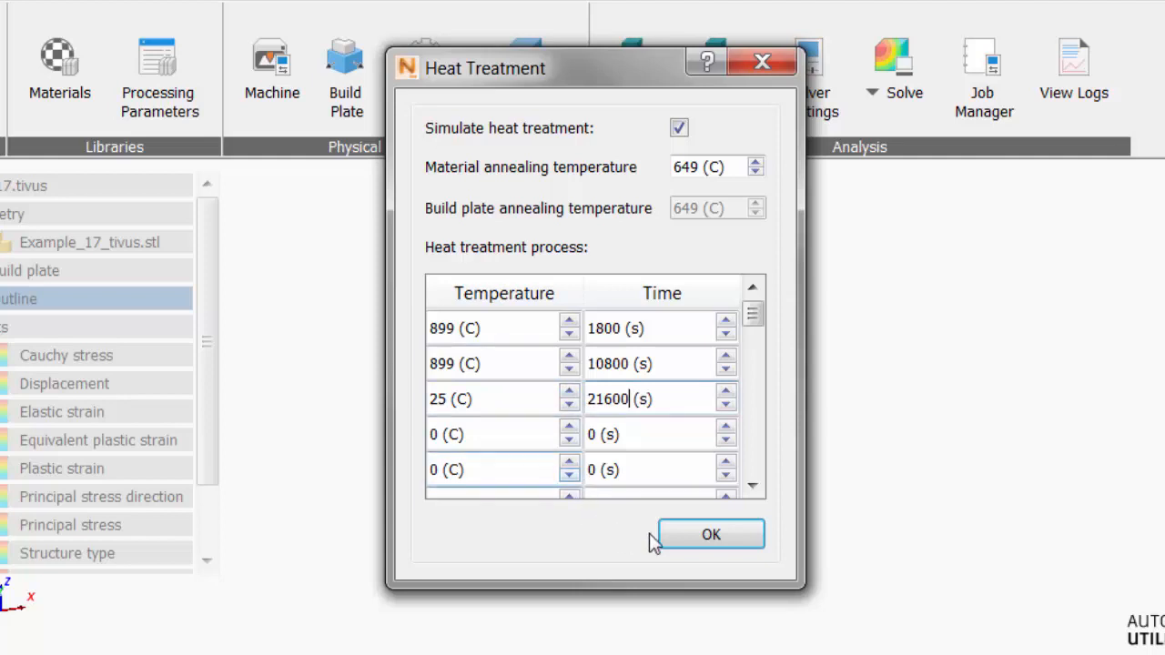
mouse_move(713, 535)
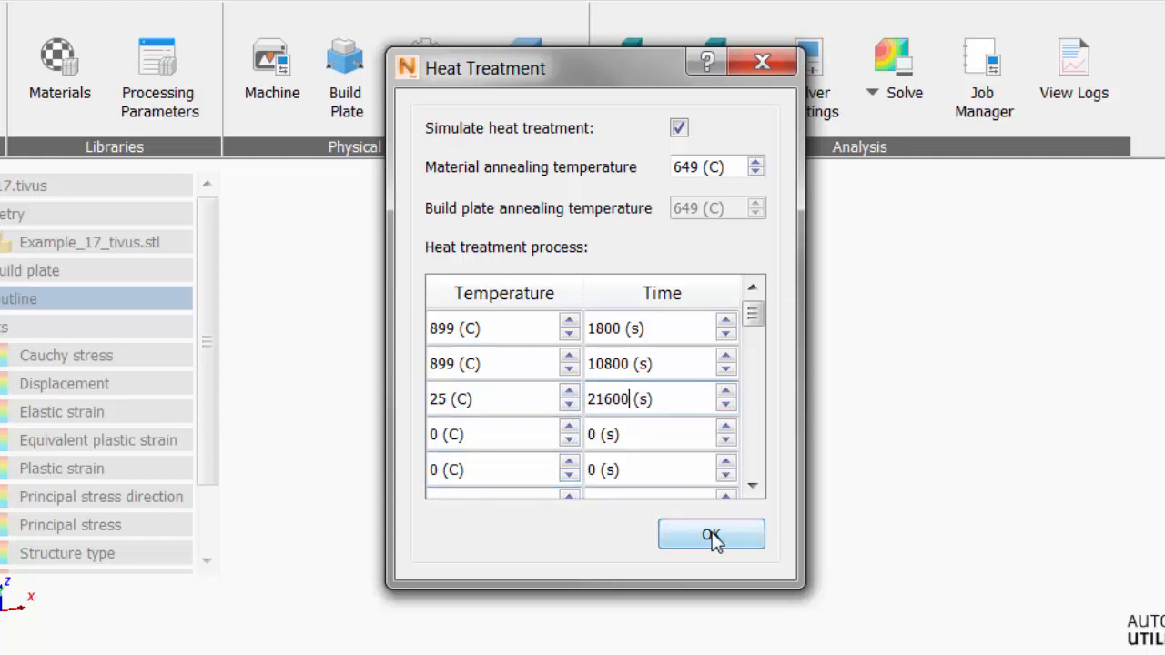
Step: Confirm the settings, solve locally, and load the completed temperature results on the wall
click(710, 535)
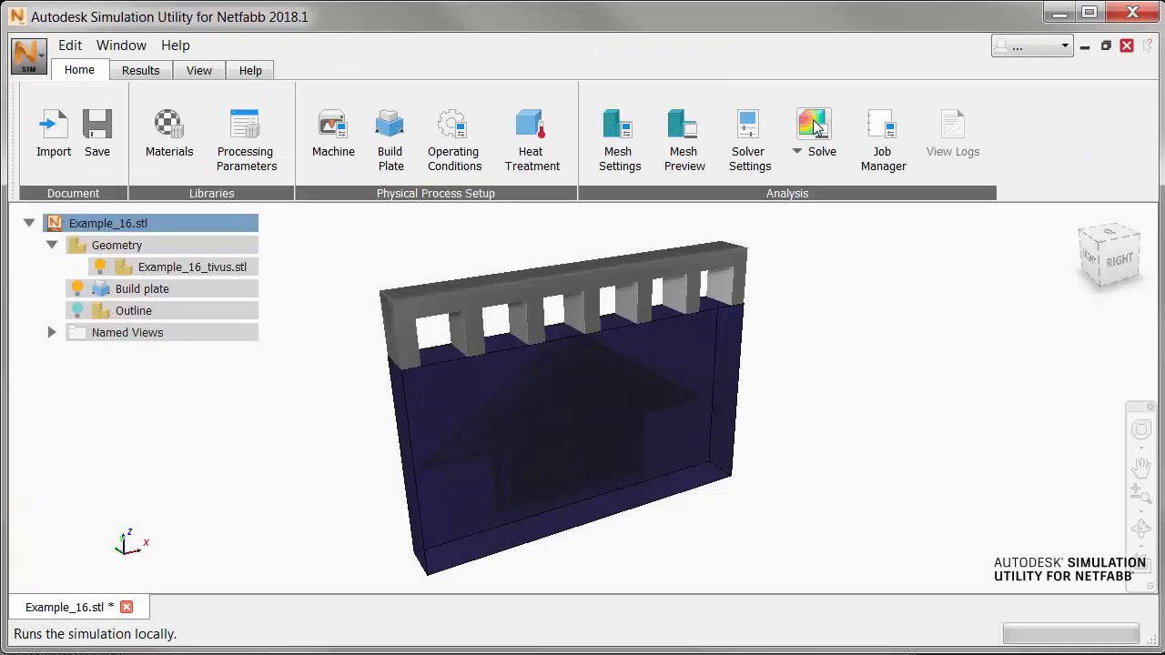
click(816, 124)
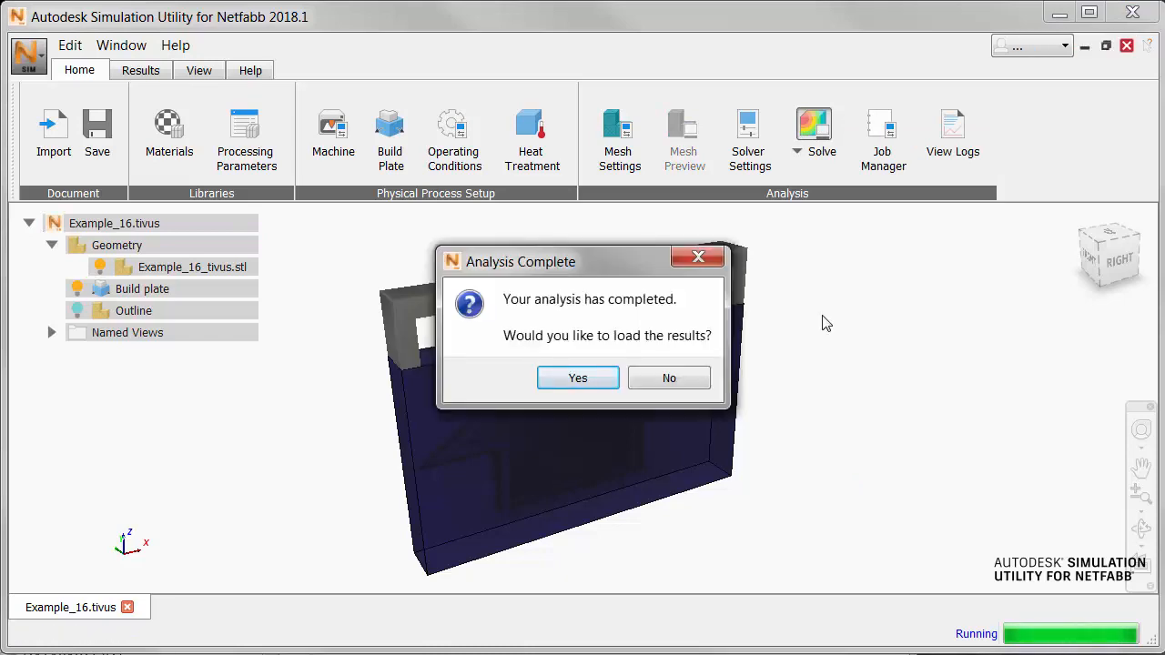
click(579, 377)
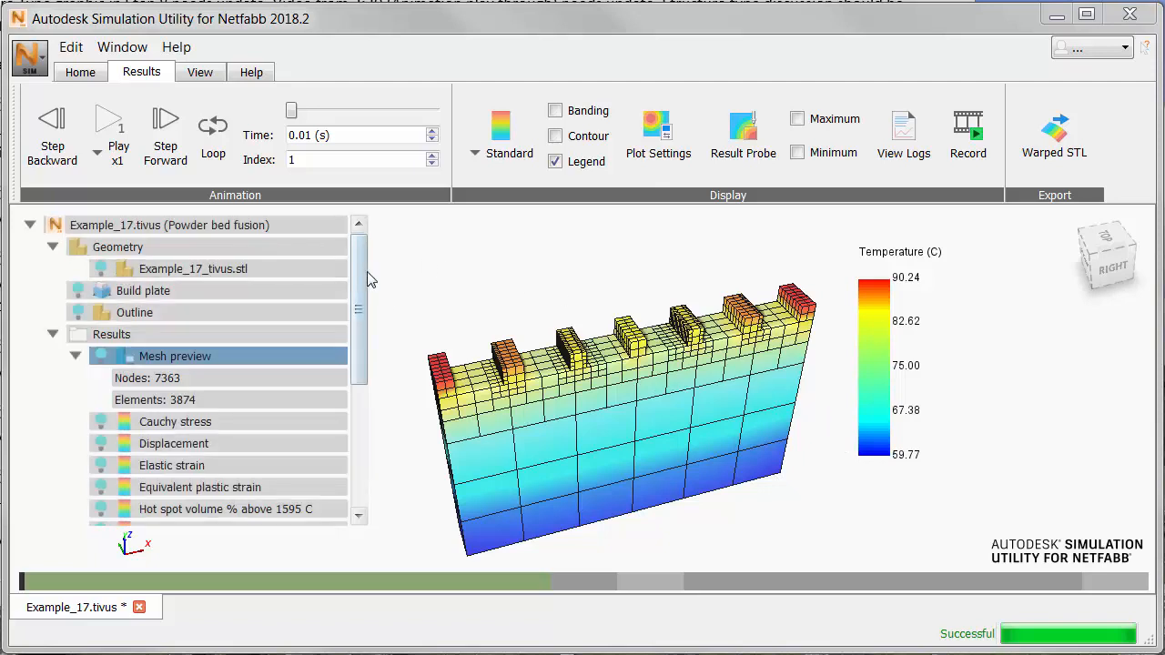
Step: Scrub the animation time slider to late increments where the wall has cooled uniformly to 25 °C
scroll(down, 3)
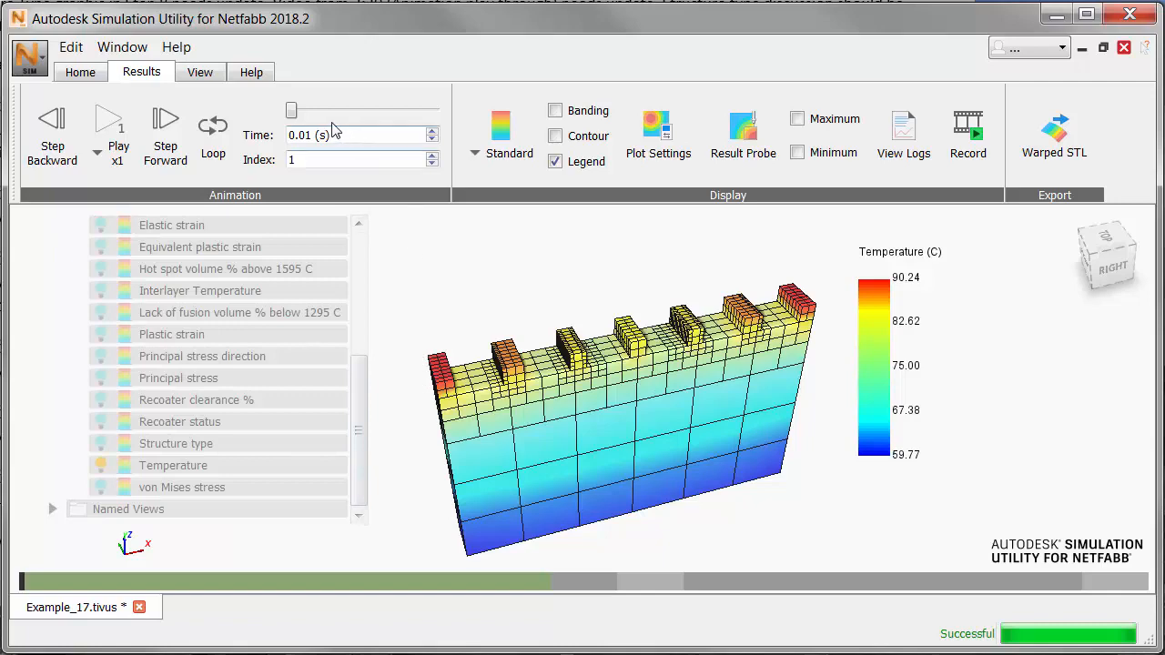
drag(291, 111, 309, 111)
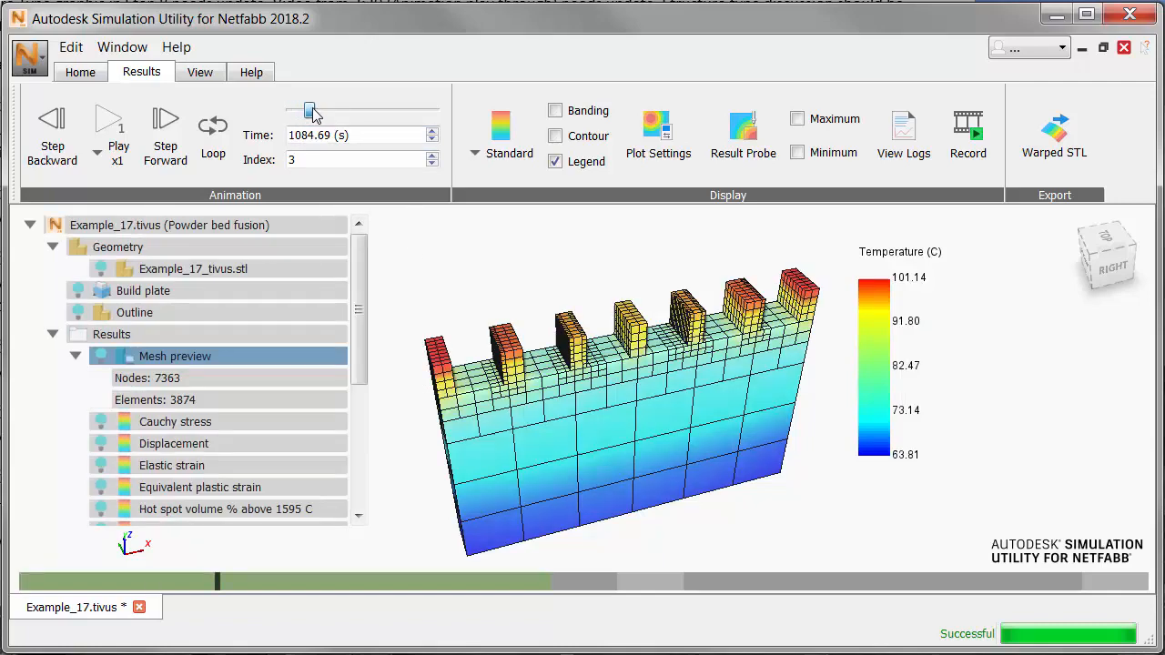
drag(313, 111, 355, 111)
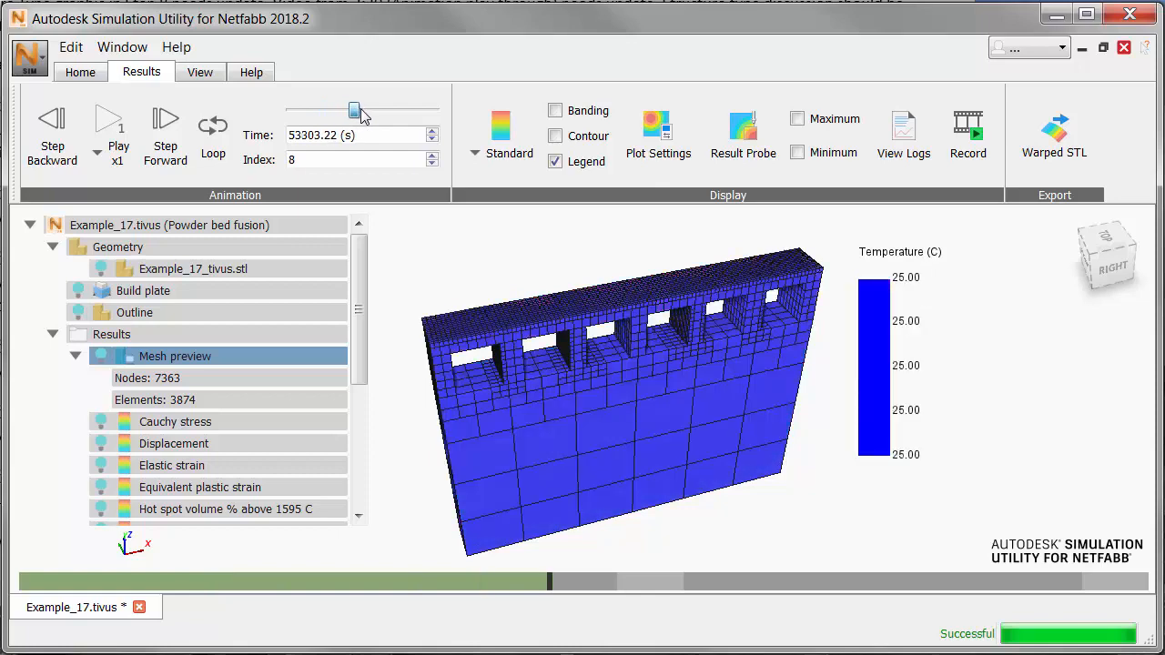
drag(354, 110, 381, 109)
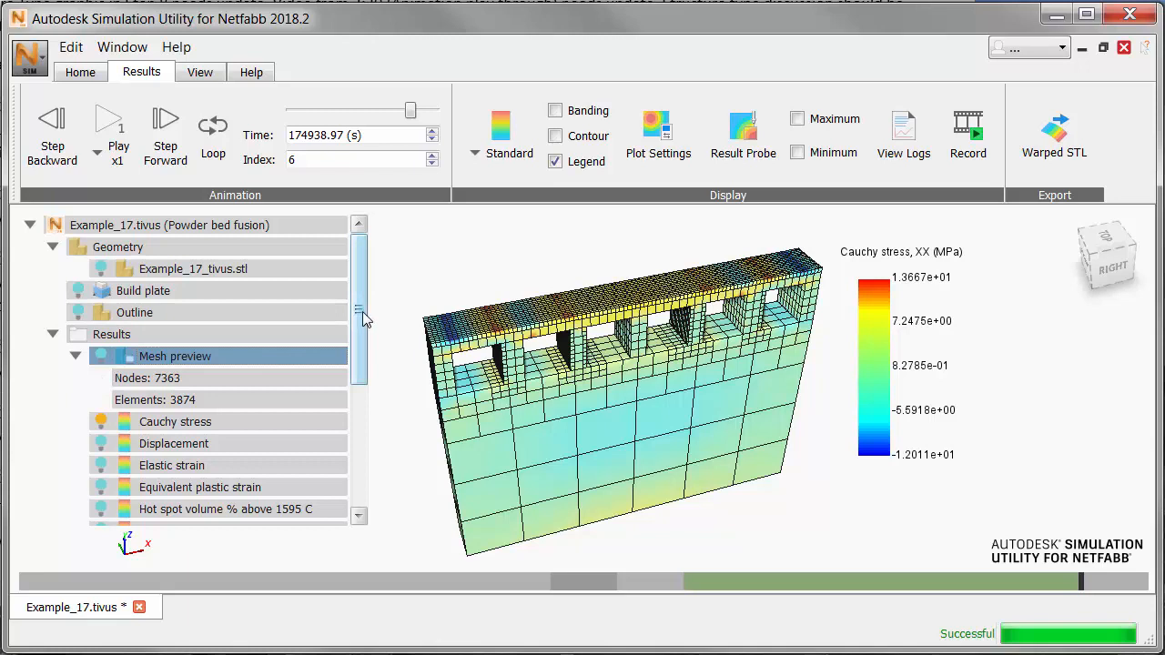
Step: Set the Cauchy stress XX plot range to Global, spanning about −764 to 874 MPa
click(659, 127)
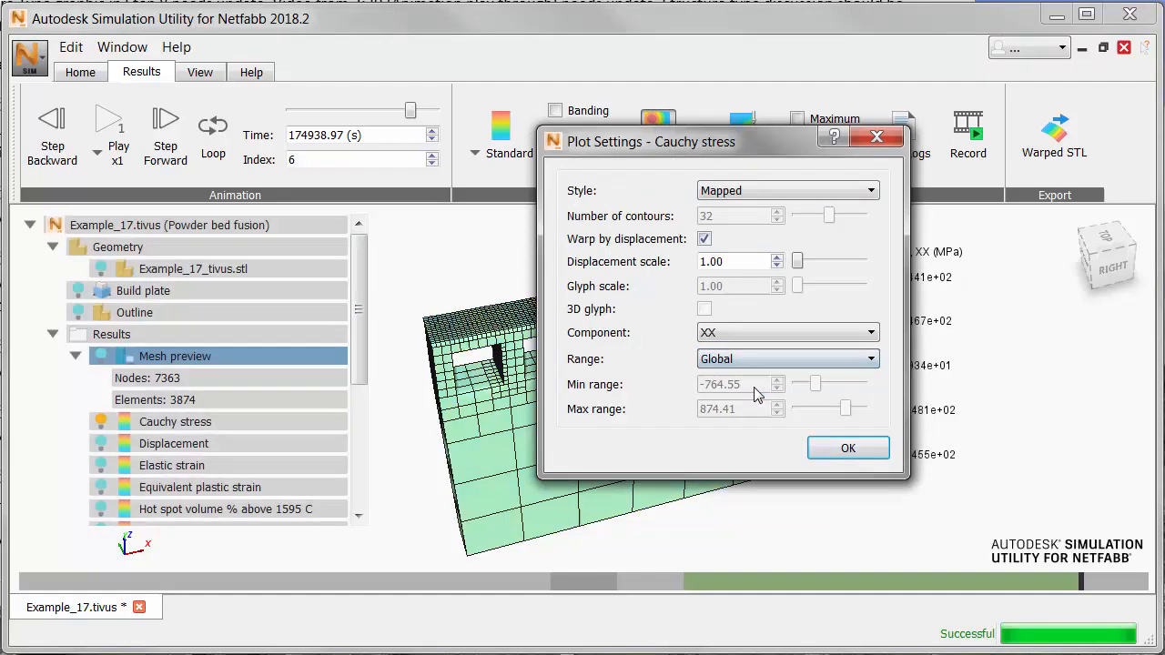
click(848, 448)
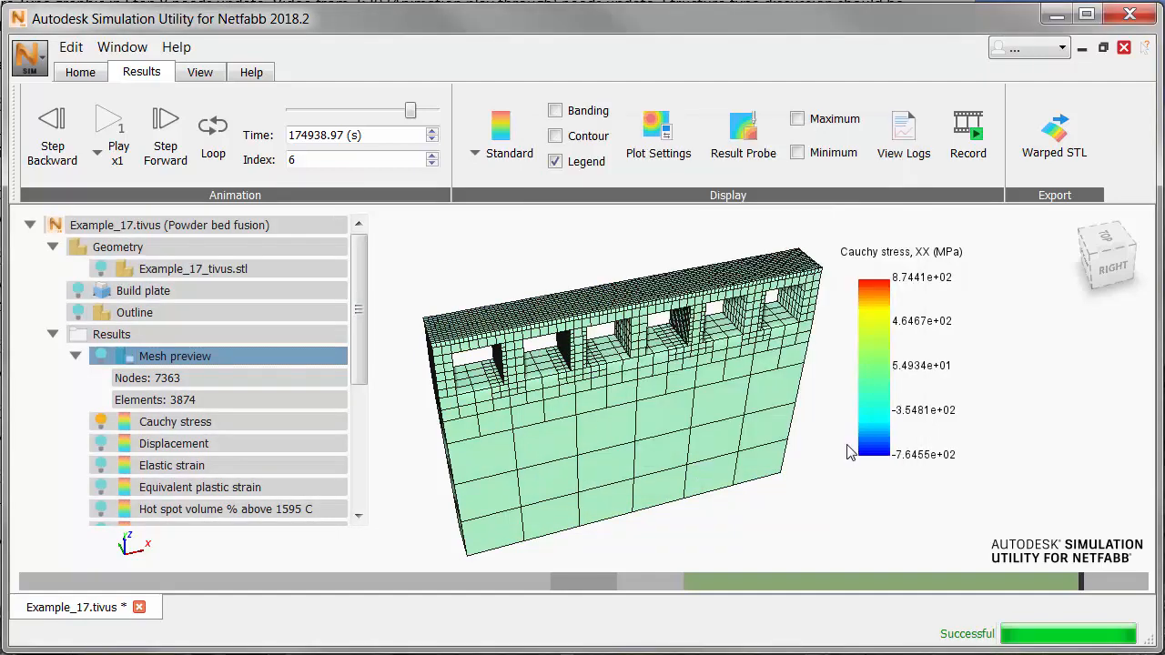
mouse_move(479, 240)
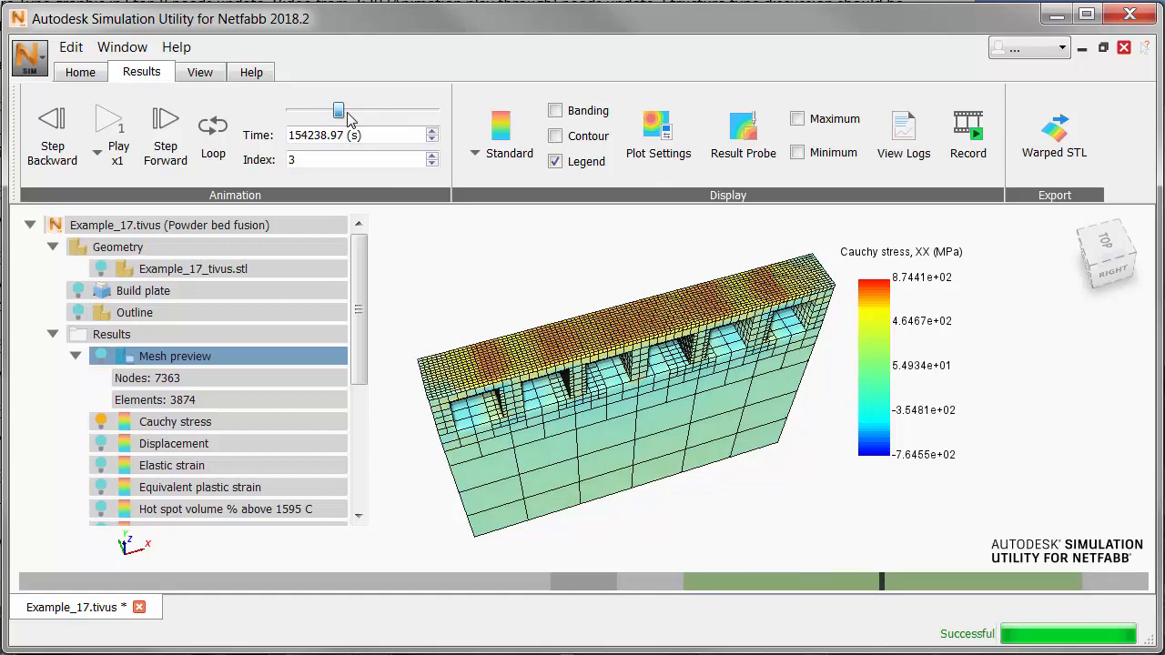
drag(338, 111, 411, 111)
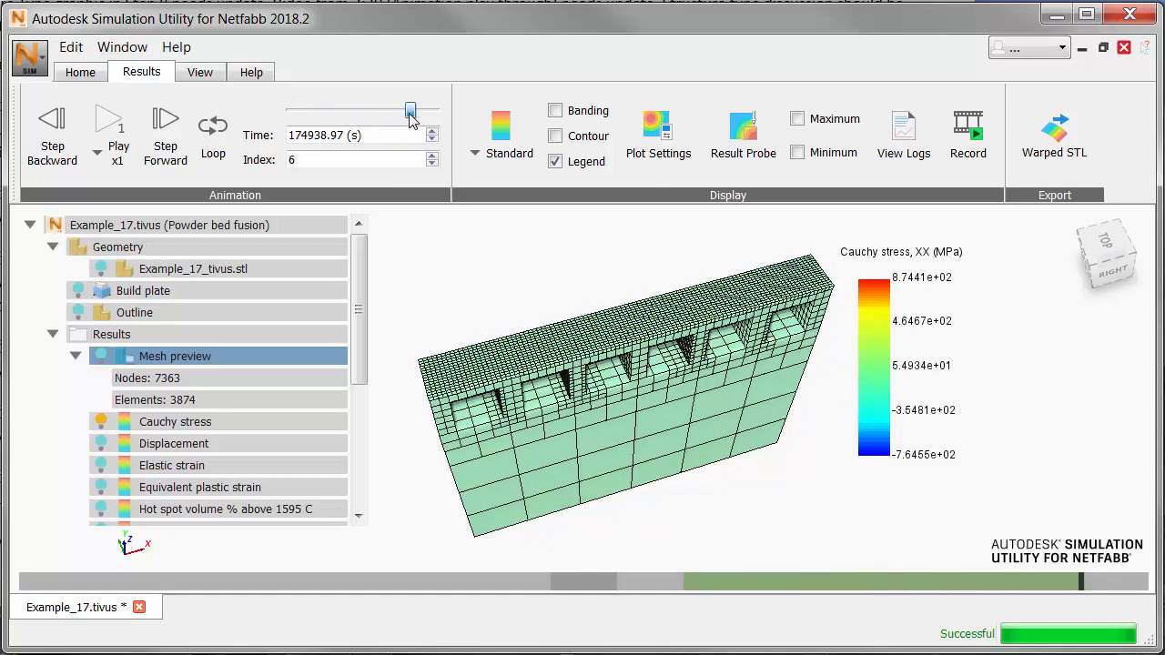